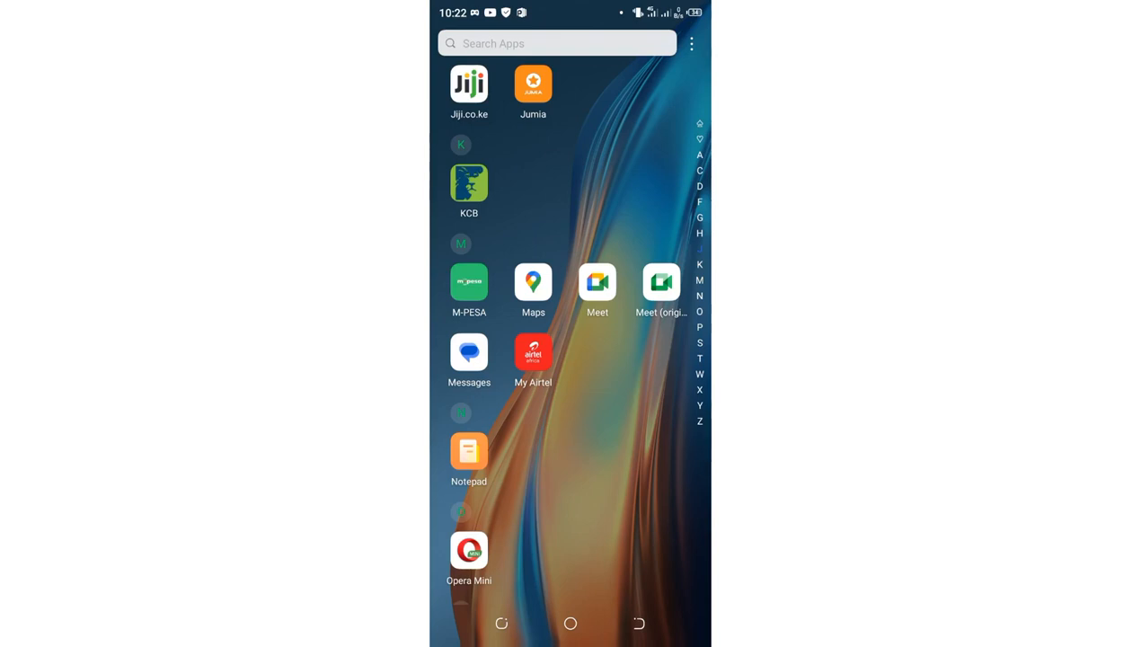
# - Scroll the app drawer down to reach Phone Master
pyautogui.scroll(-3)
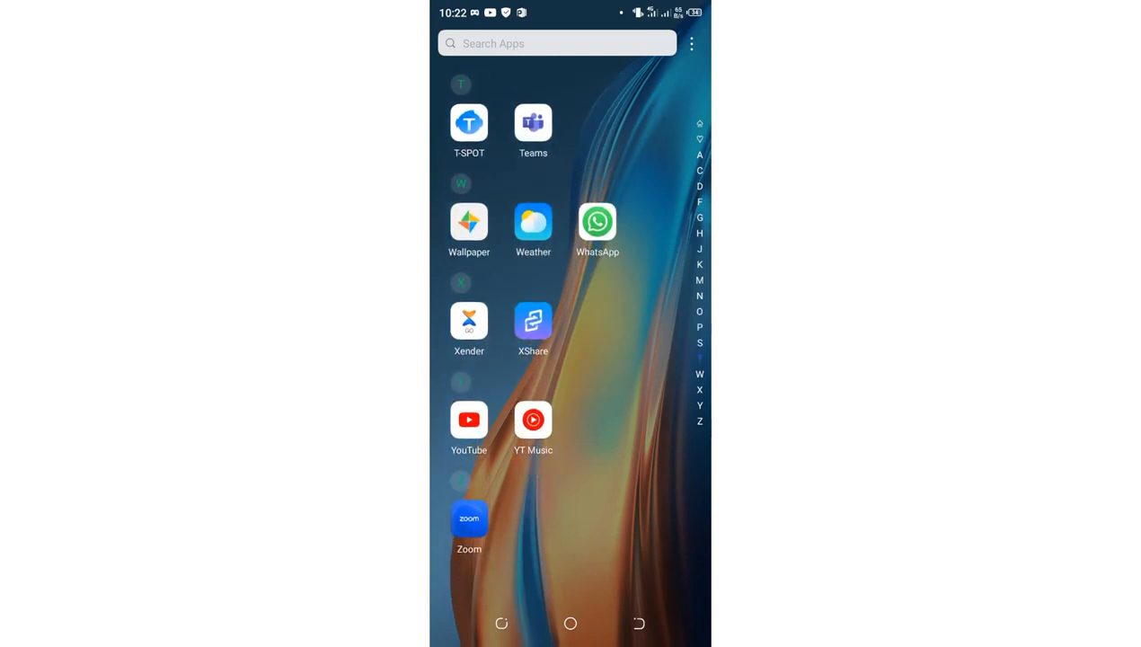
pyautogui.scroll(-3)
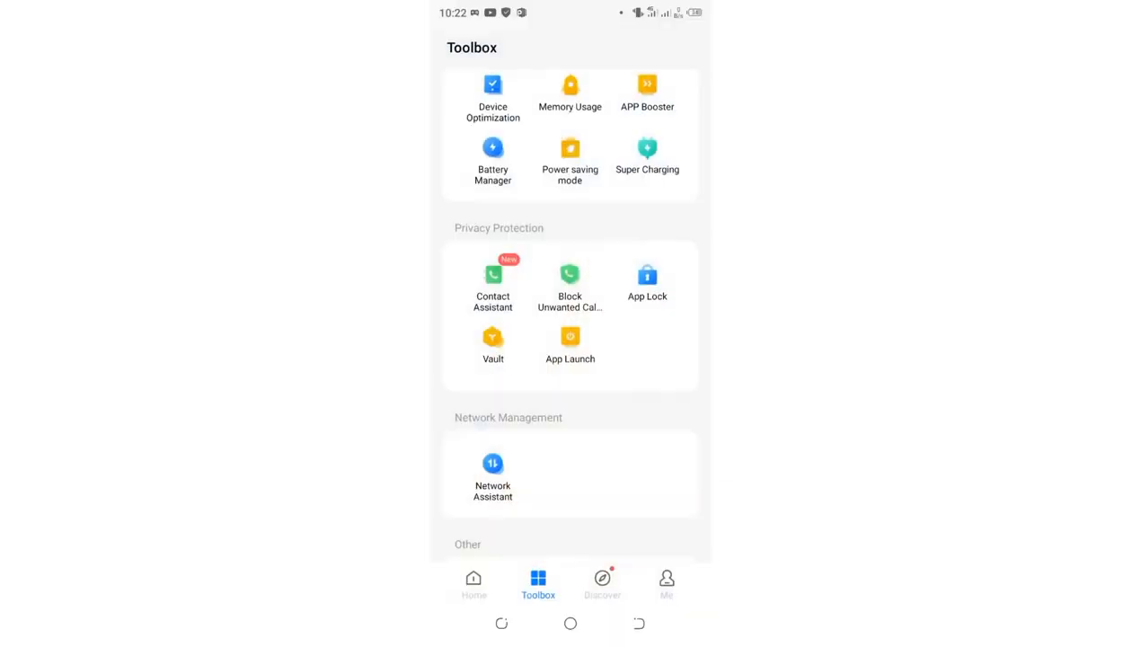
pyautogui.click(473, 582)
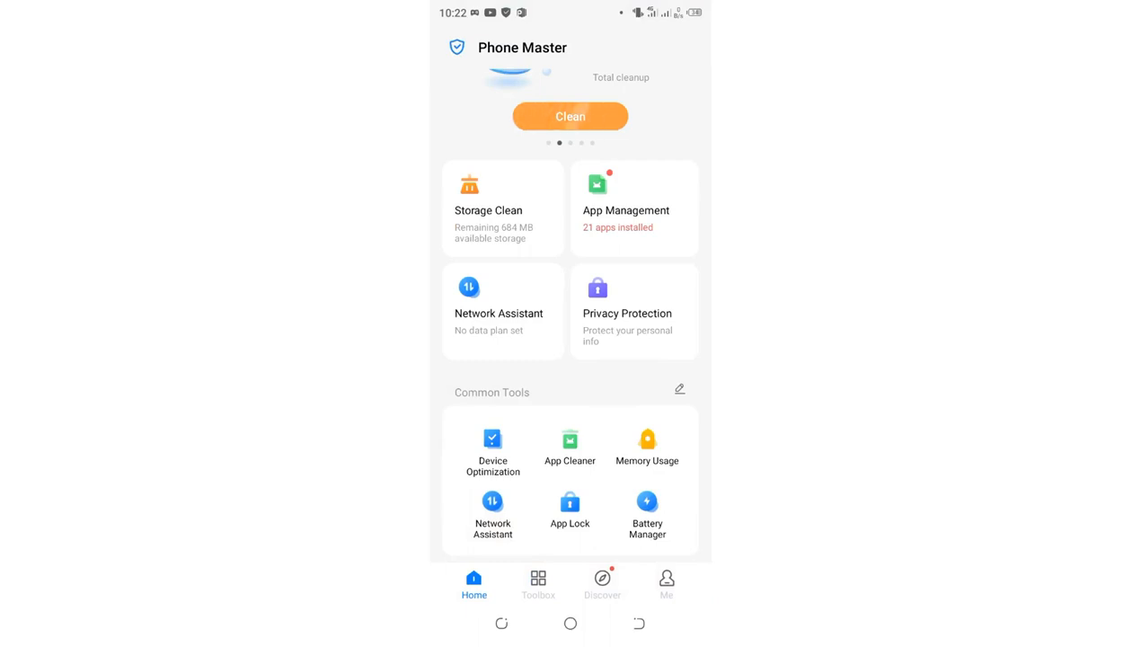
pyautogui.click(537, 584)
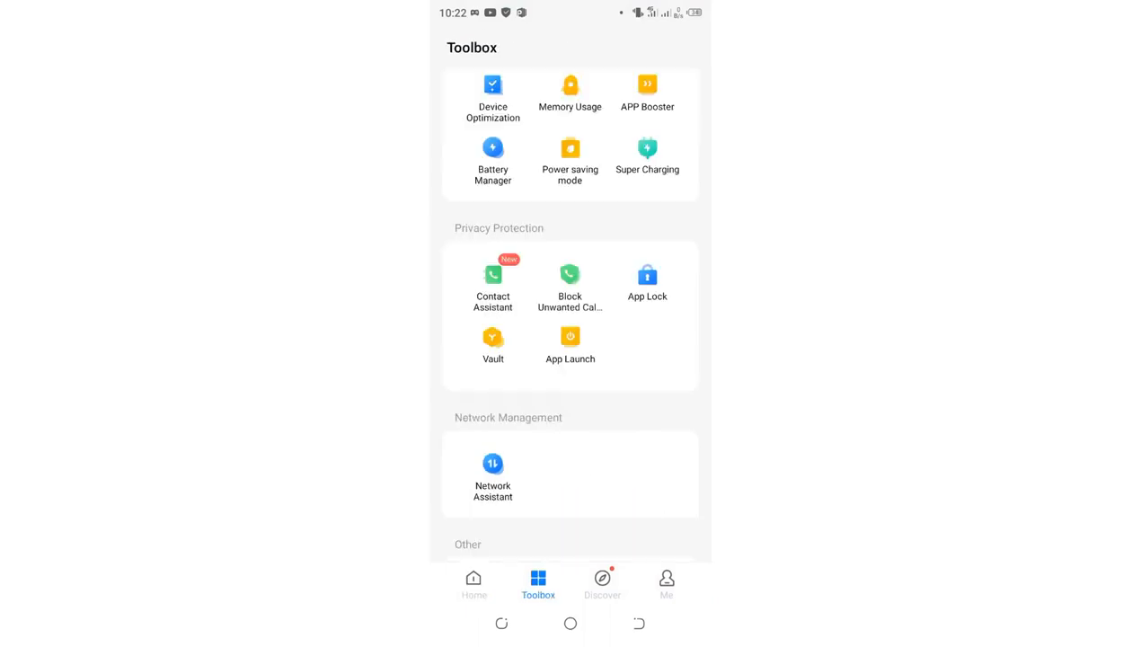
pyautogui.scroll(-3)
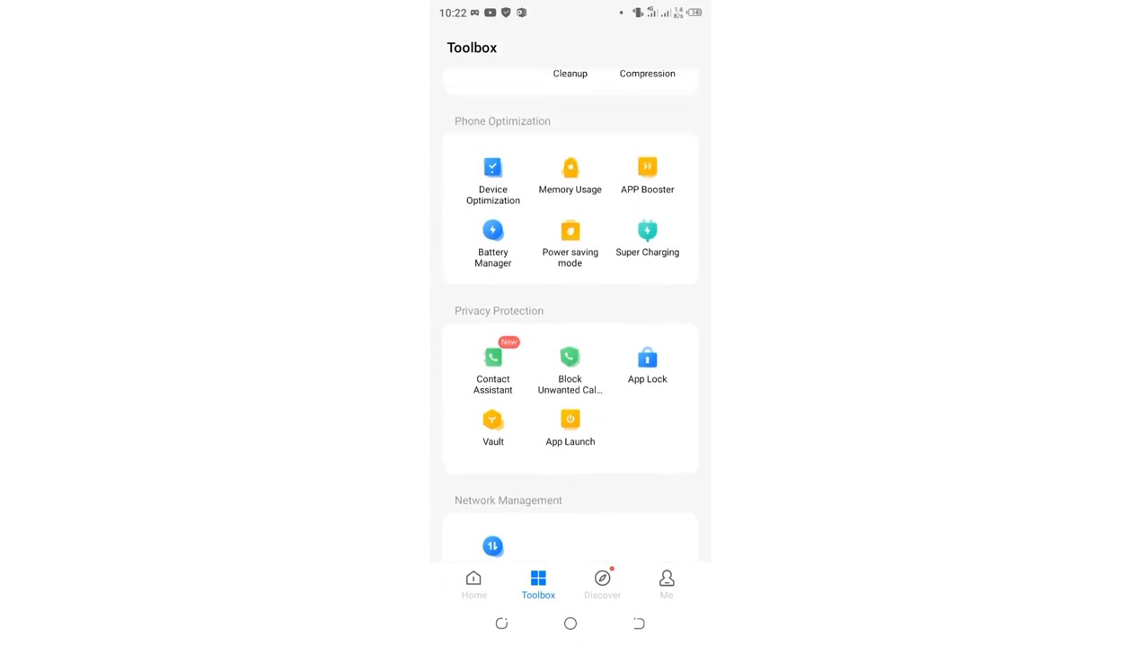
pyautogui.scroll(-3)
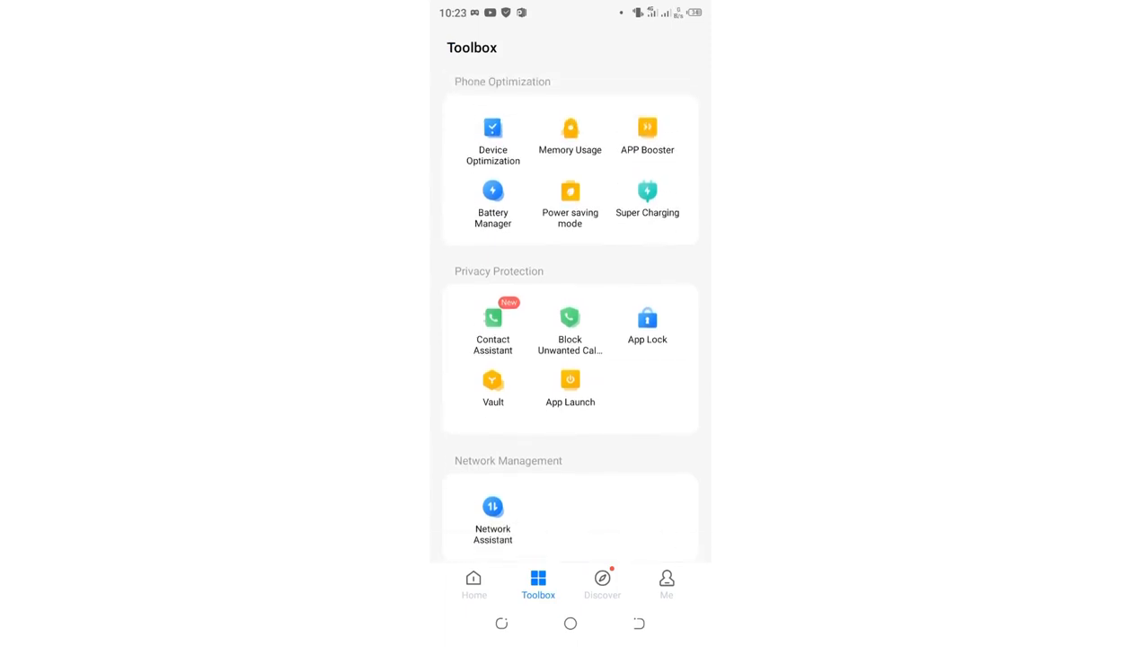
# - Unlock Adobe Acrobat in the App Lock list and launch Adobe Acrobat Reader
pyautogui.click(647, 318)
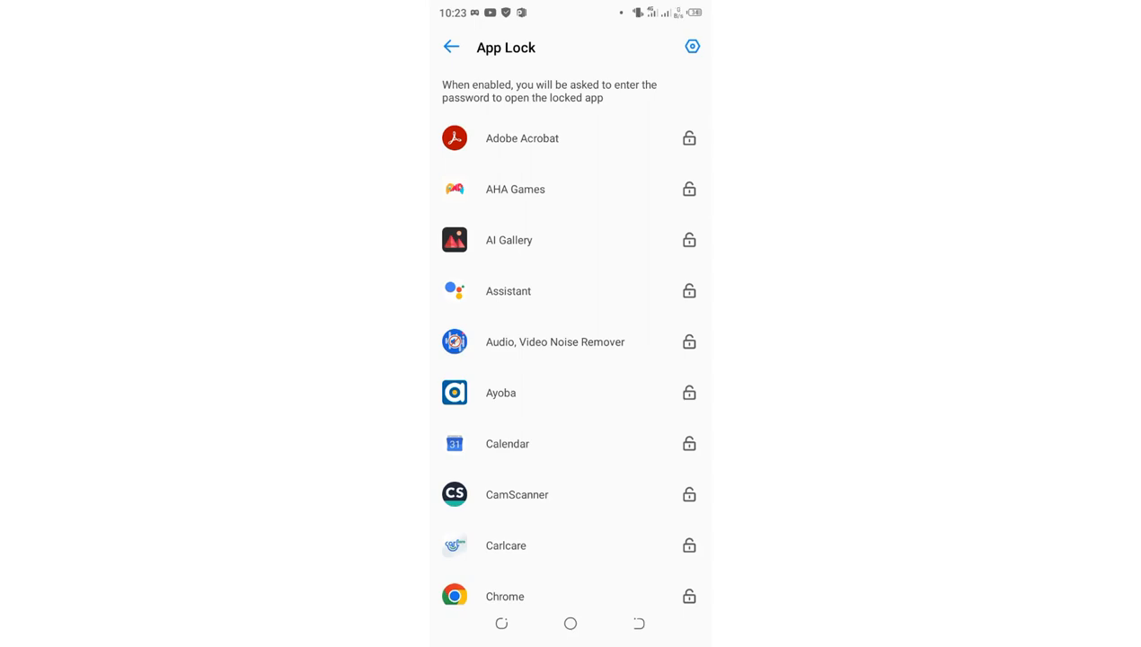
pyautogui.click(569, 623)
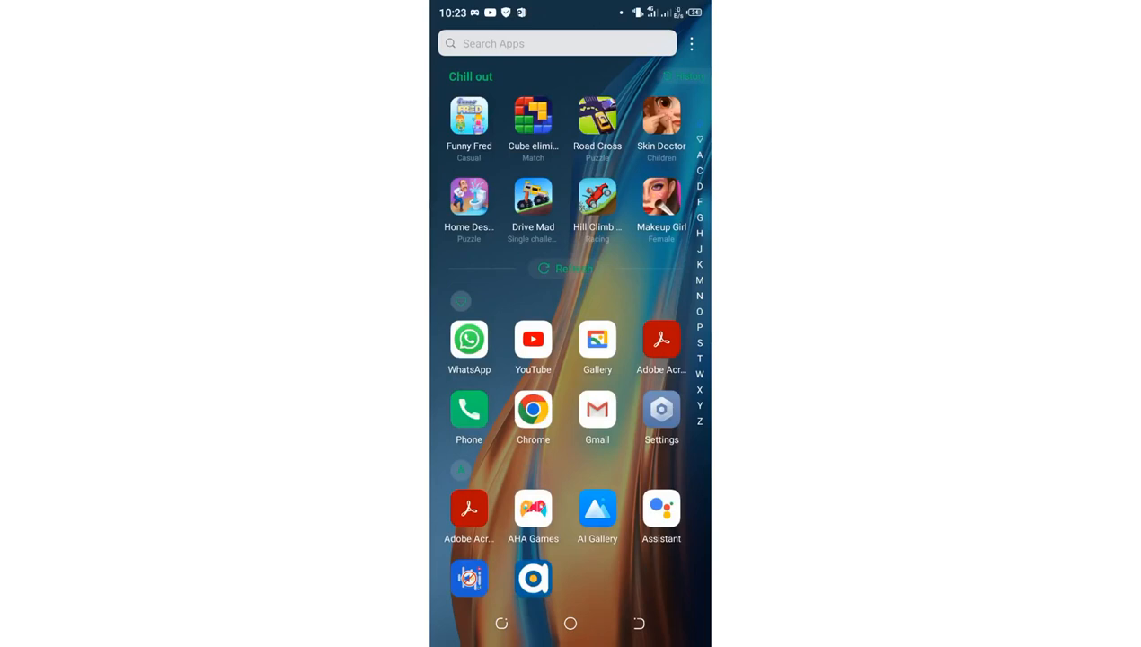
pyautogui.click(661, 338)
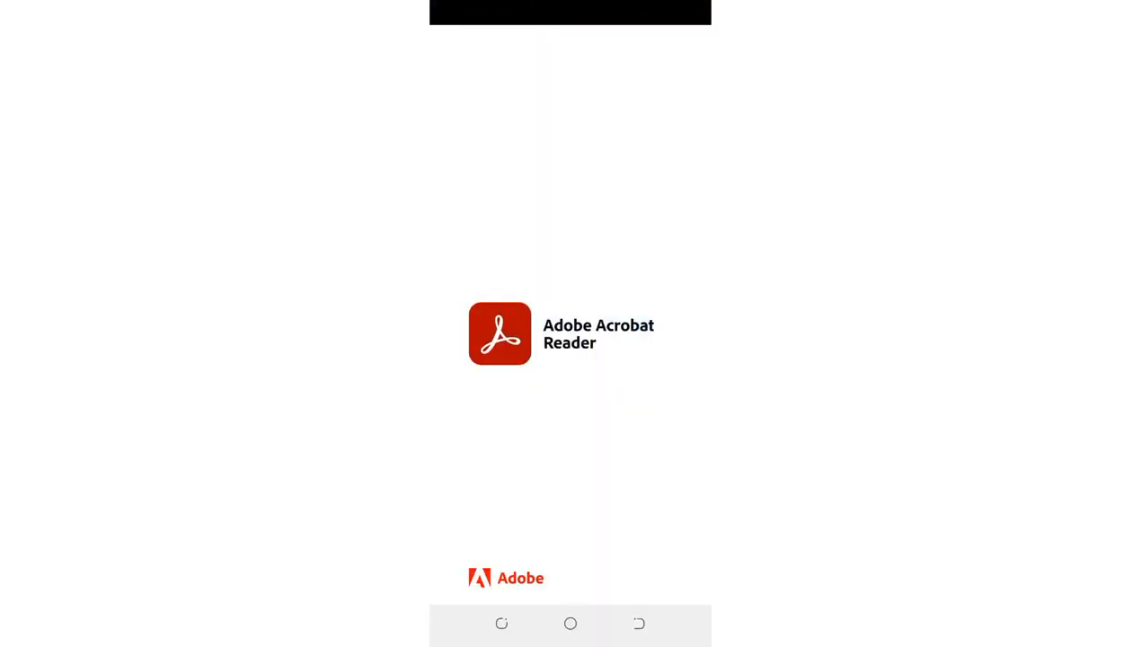